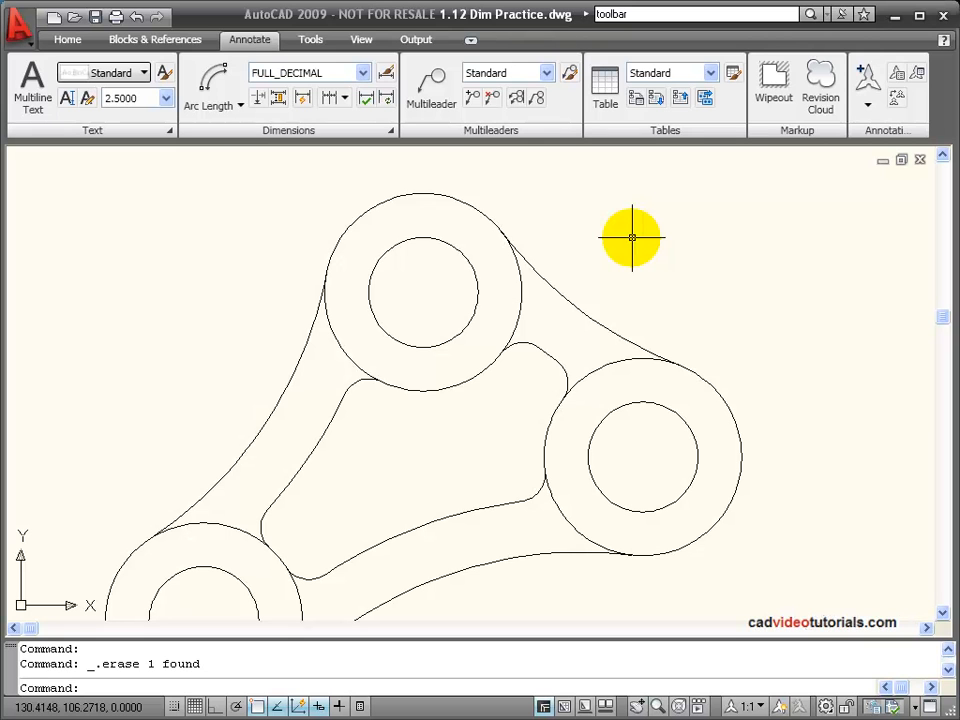
{"action": "mouse_move", "coordinate": [557, 275]}
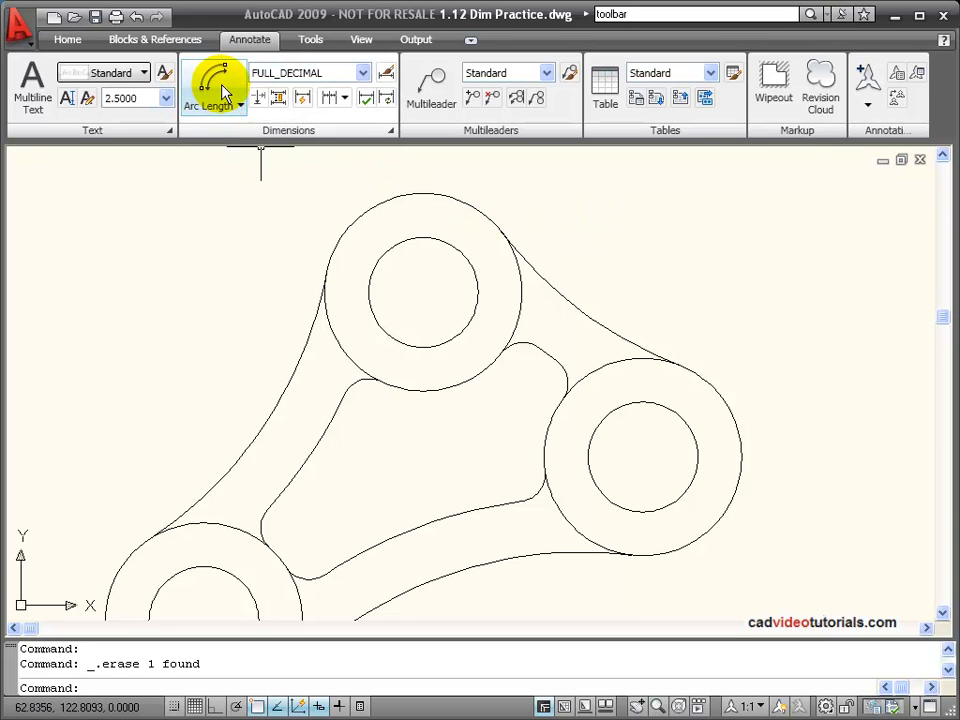
Add a 40.82 arc length dimension to the upper-right arc between the top and right bosses.
{"action": "left_click", "coordinate": [240, 100]}
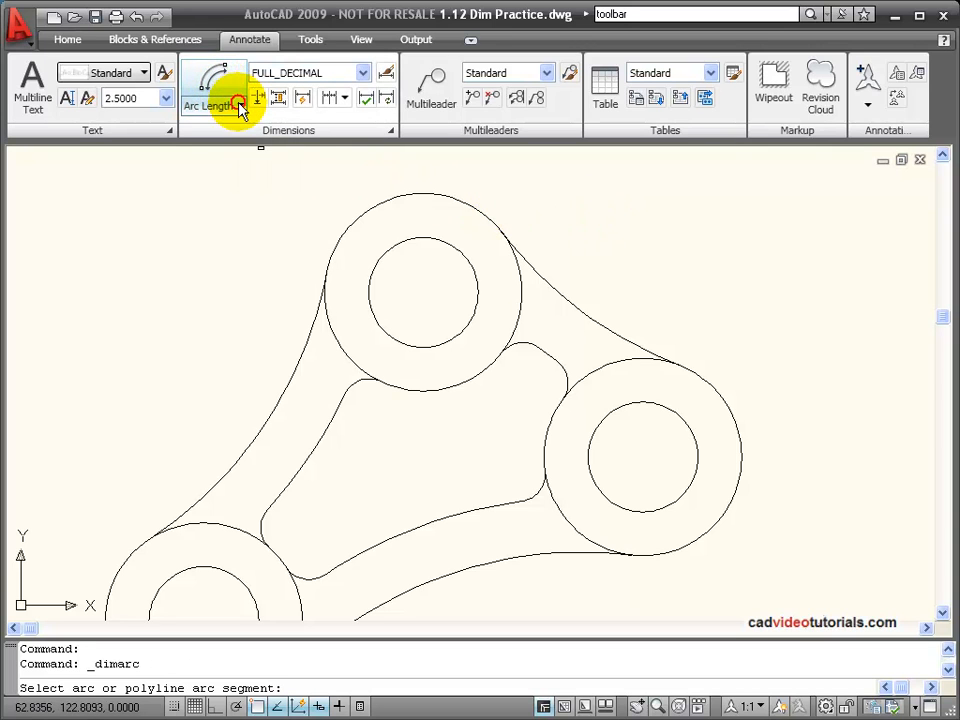
{"action": "left_click", "coordinate": [242, 105]}
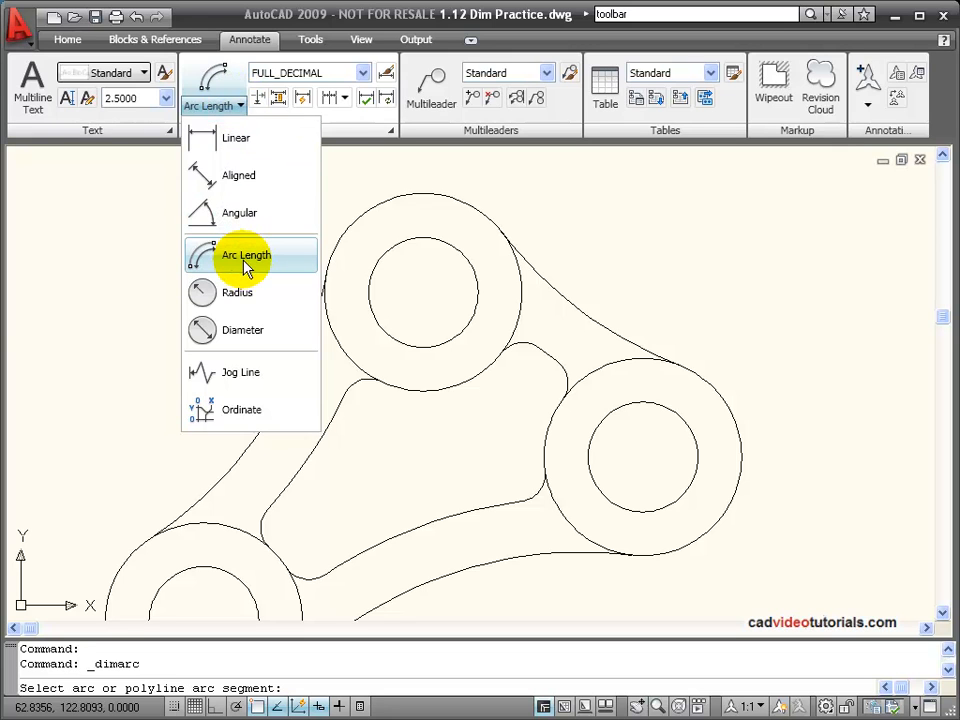
{"action": "left_click", "coordinate": [246, 255]}
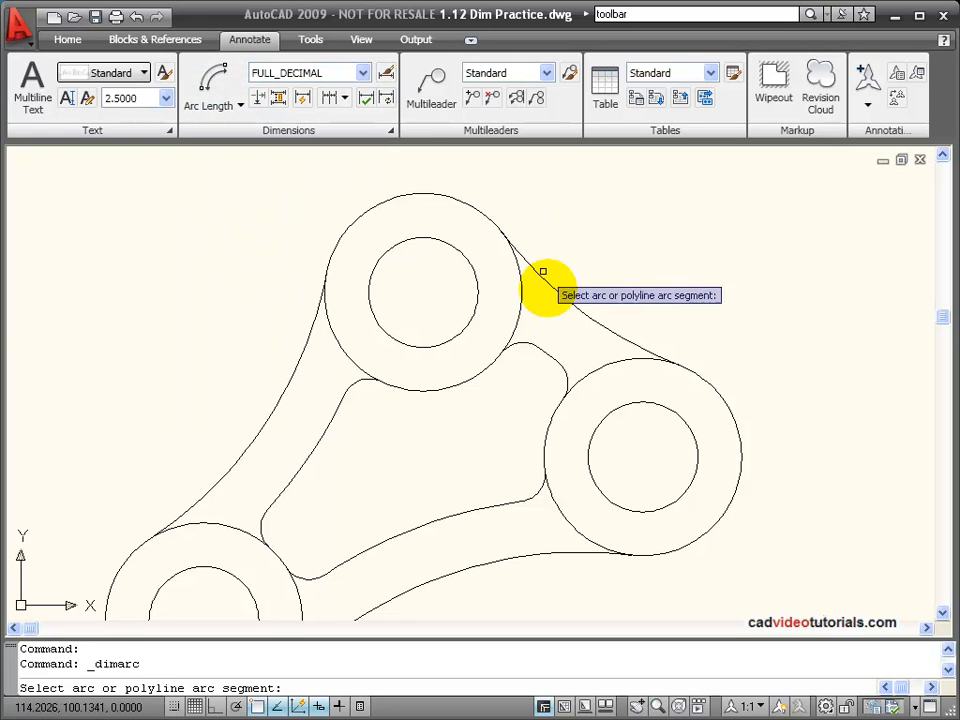
{"action": "left_click", "coordinate": [541, 272]}
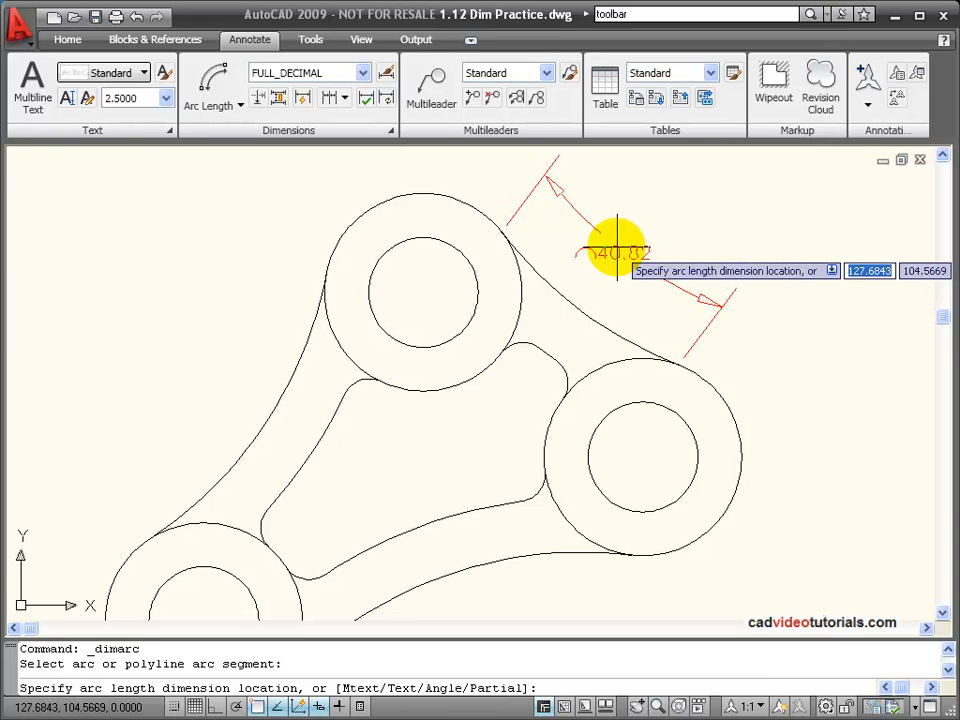
{"action": "left_click", "coordinate": [617, 250]}
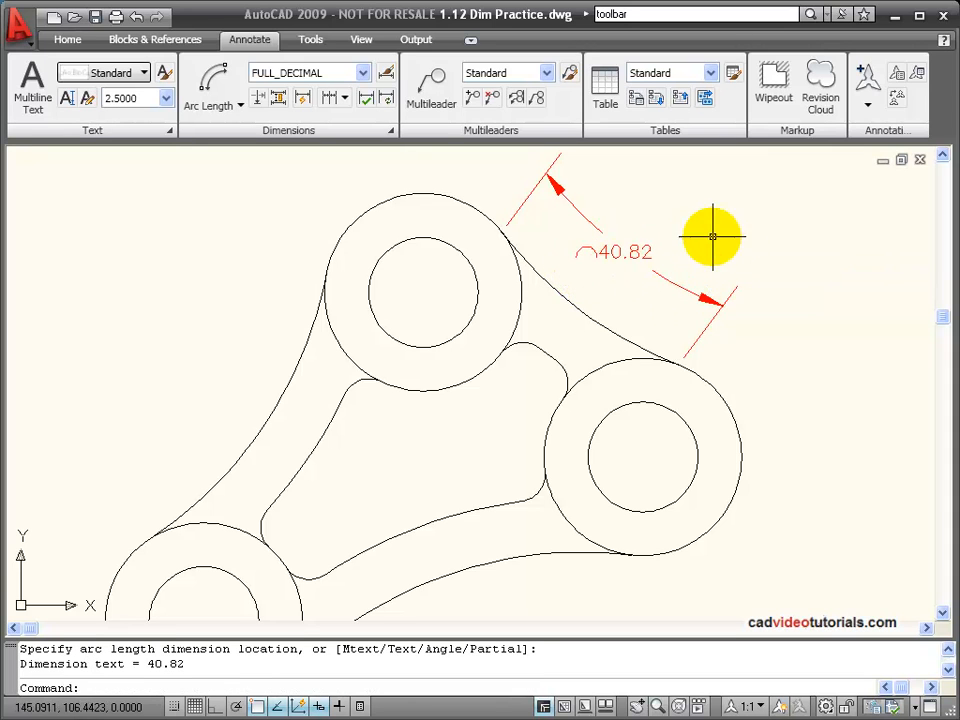
{"action": "mouse_move", "coordinate": [703, 246]}
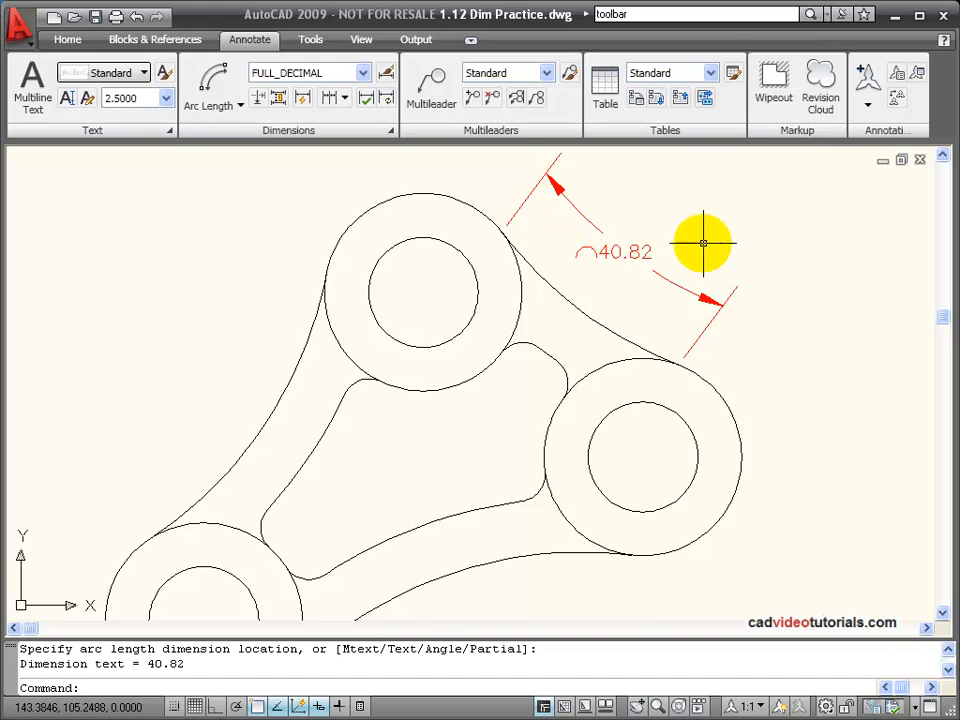
{"action": "mouse_move", "coordinate": [748, 236]}
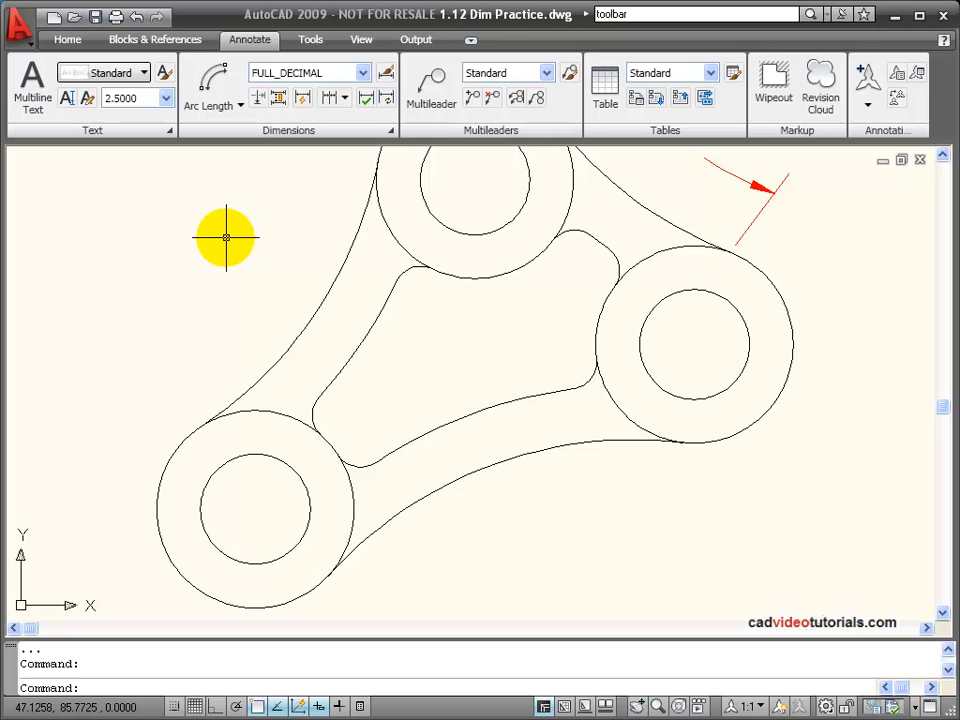
{"action": "mouse_move", "coordinate": [270, 183]}
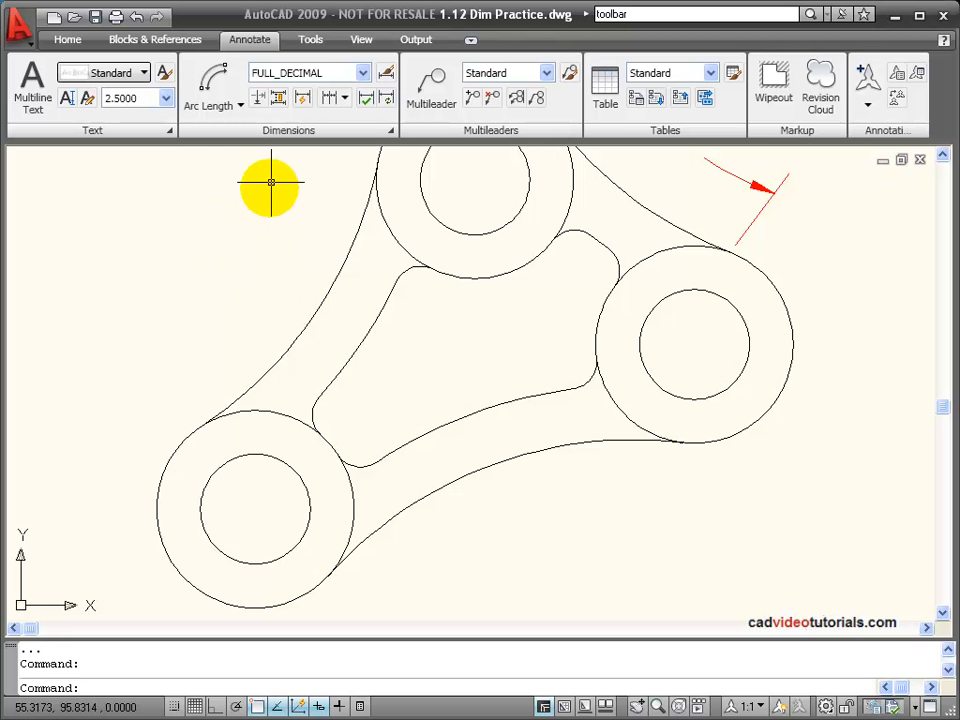
Dimension the lower curved edge with radius R75.00, placed below the arc.
{"action": "left_click", "coordinate": [238, 105]}
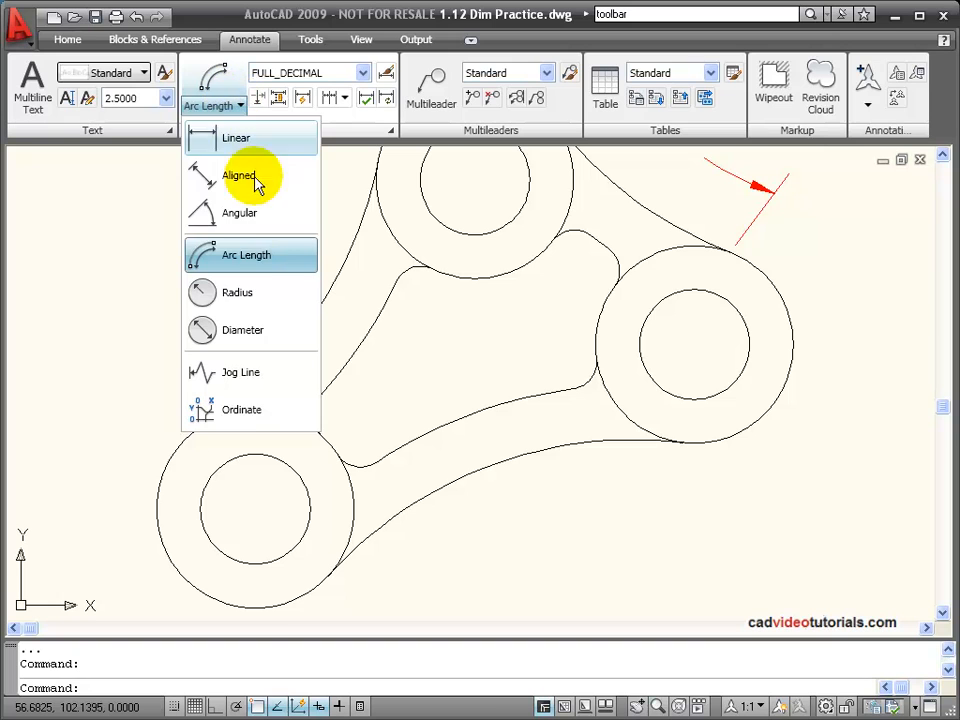
{"action": "mouse_move", "coordinate": [248, 292]}
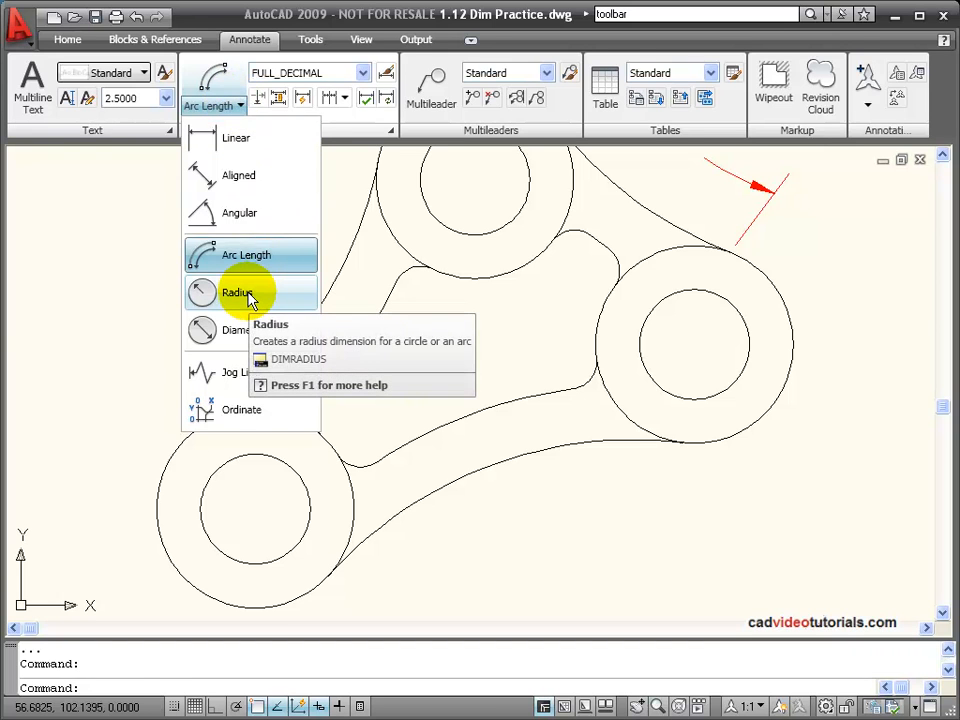
{"action": "left_click", "coordinate": [240, 292]}
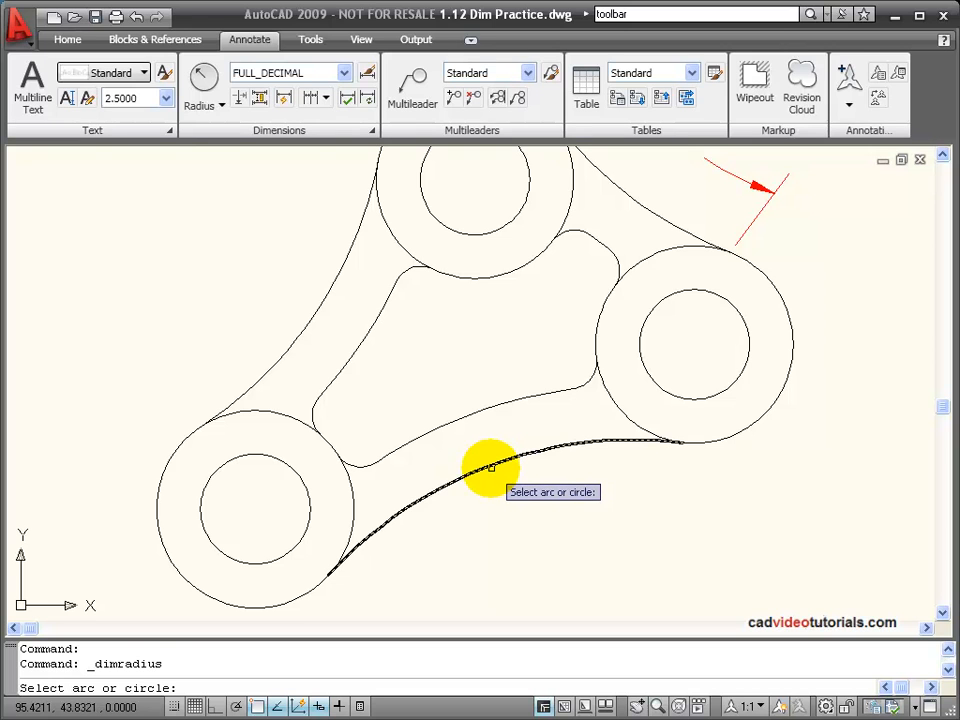
{"action": "left_click", "coordinate": [486, 470]}
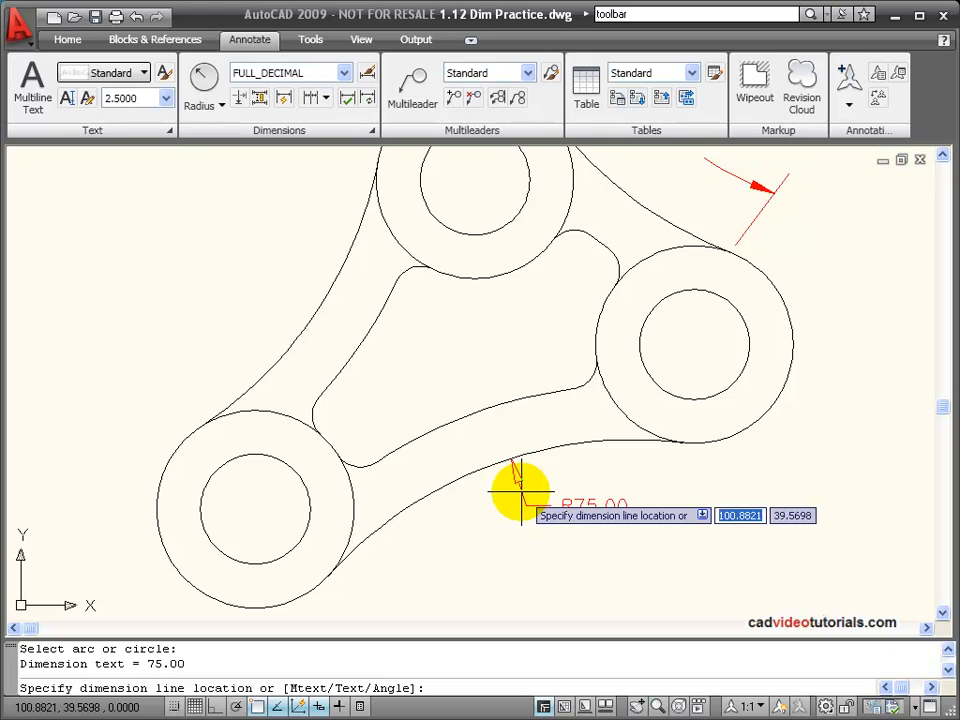
{"action": "left_click", "coordinate": [754, 502]}
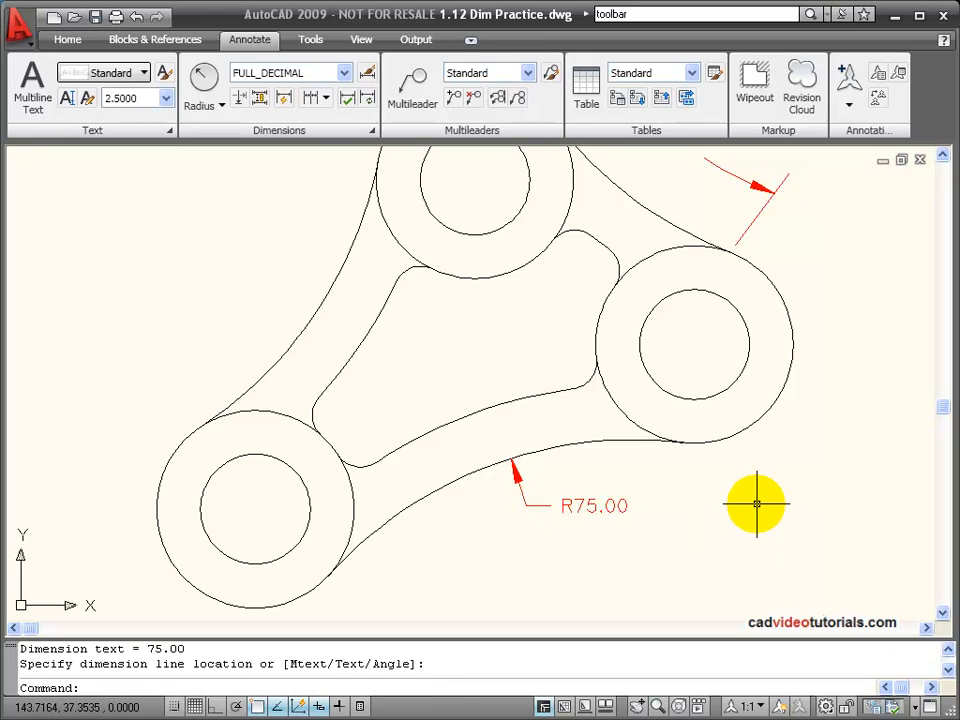
{"action": "mouse_move", "coordinate": [756, 506]}
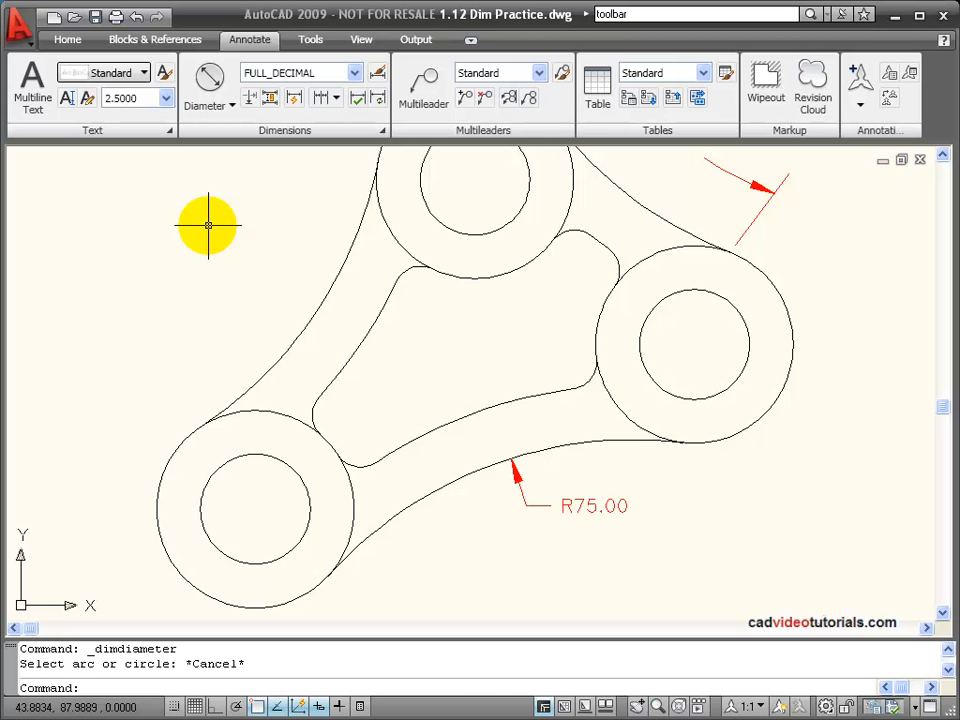
{"action": "mouse_move", "coordinate": [276, 229]}
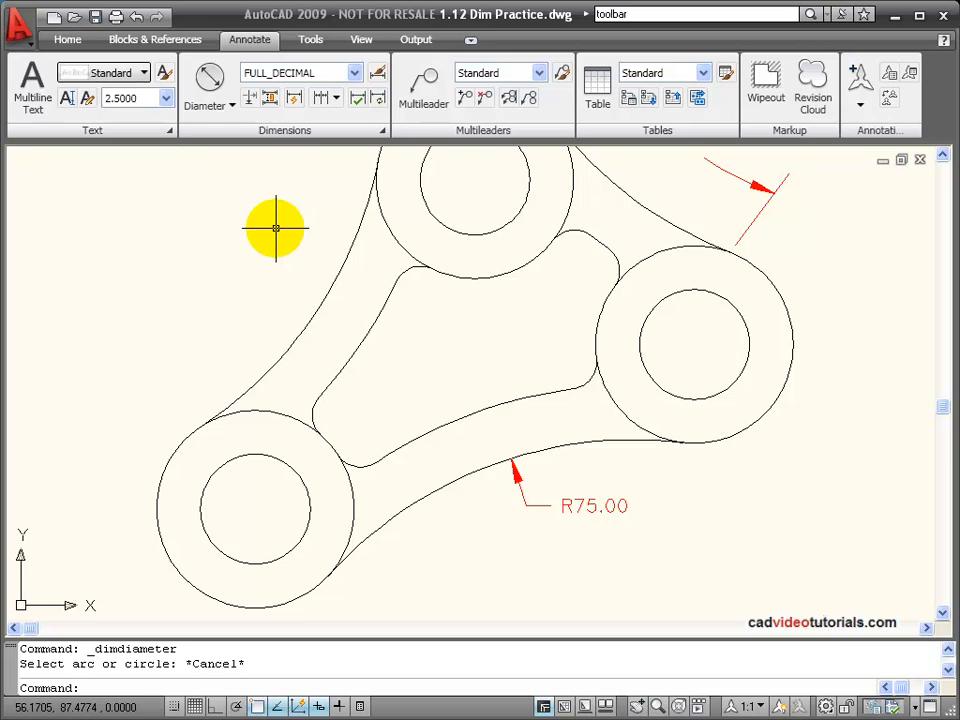
Add diameter dimensions to the right boss: Ø20.00 inner hole and Ø36.00 outer circle.
{"action": "left_click", "coordinate": [231, 106]}
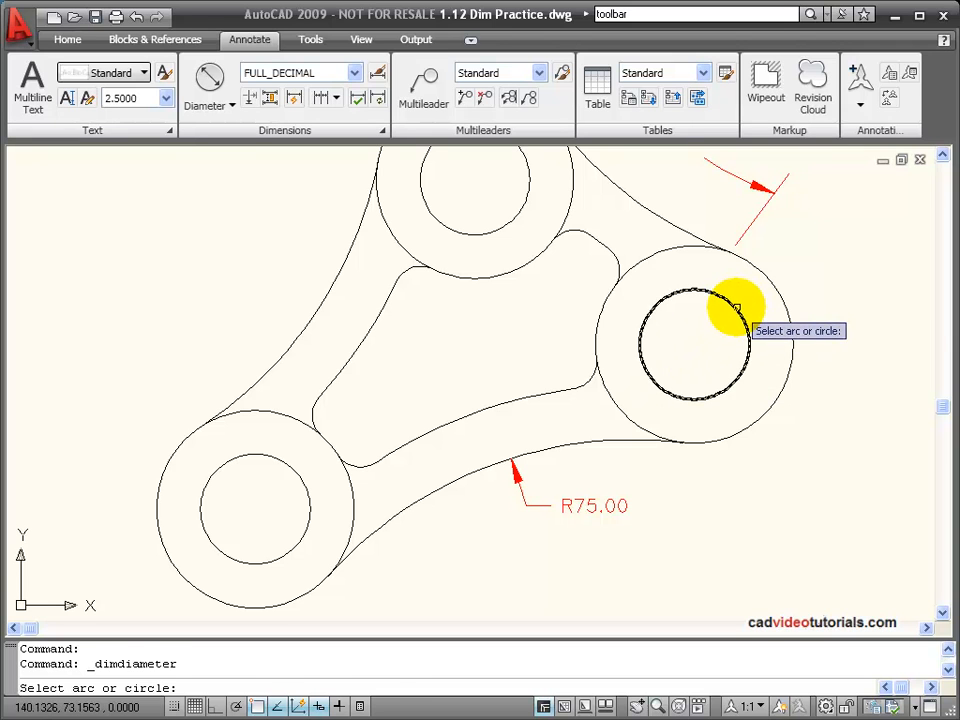
{"action": "left_click", "coordinate": [715, 310]}
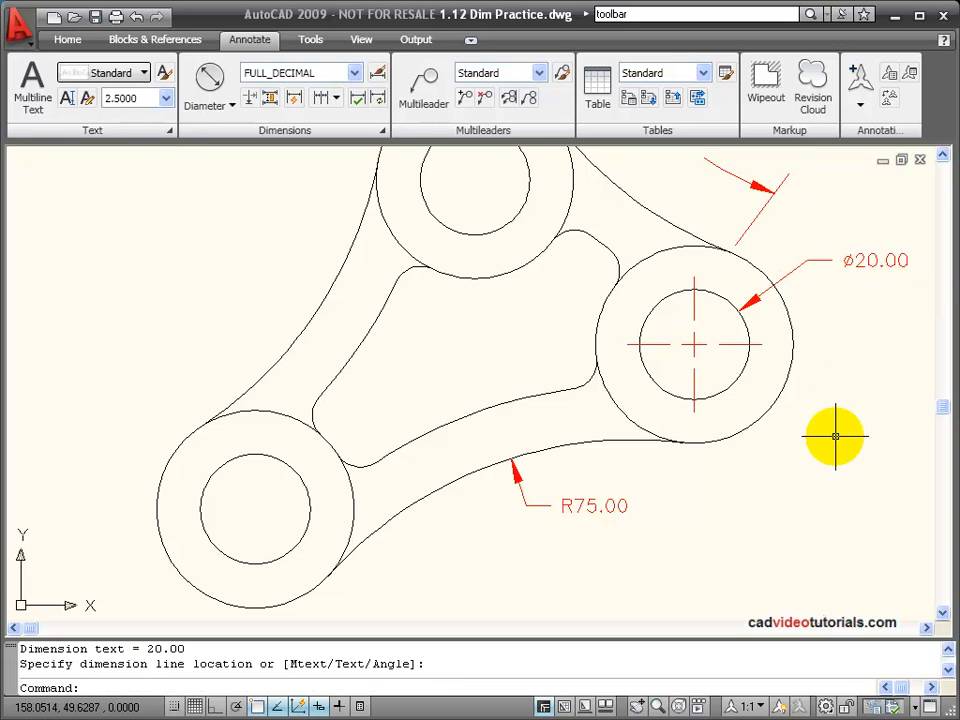
{"action": "mouse_move", "coordinate": [875, 400]}
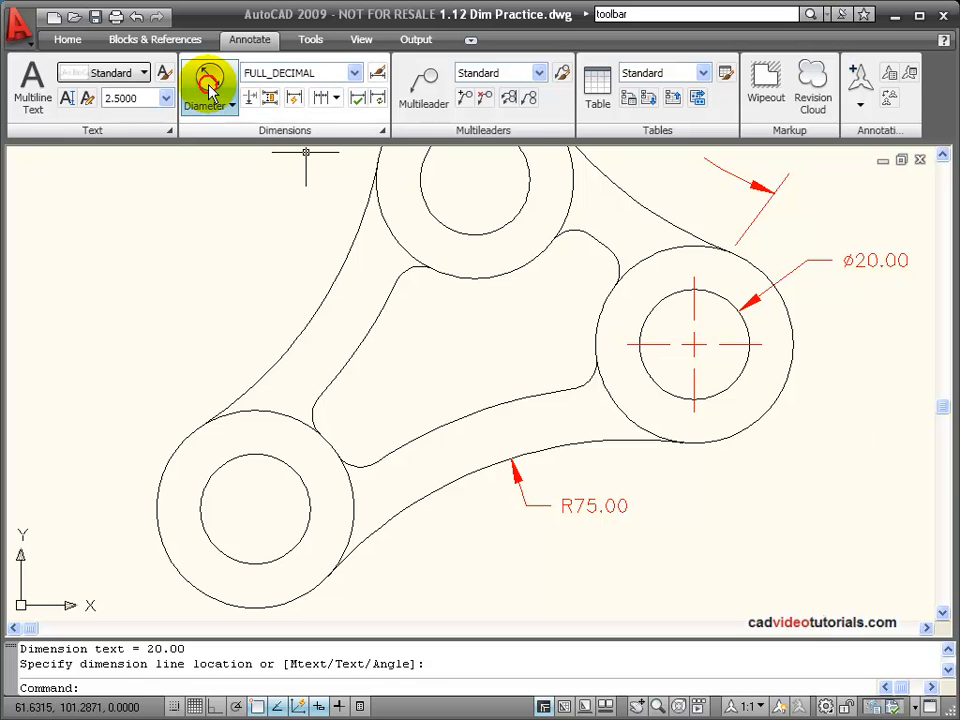
{"action": "left_click", "coordinate": [208, 85]}
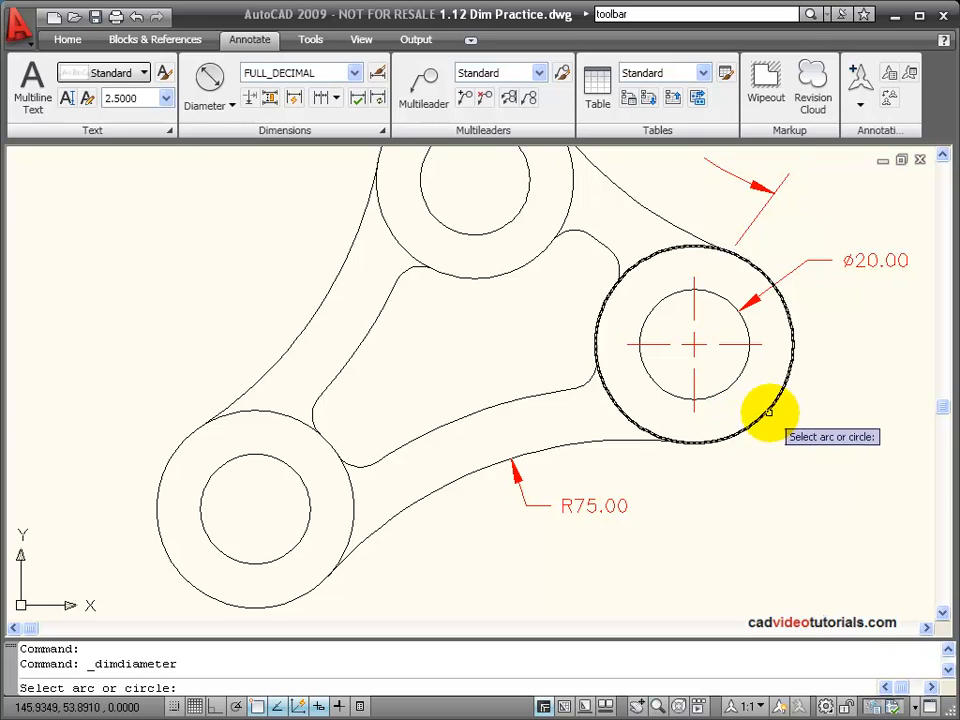
{"action": "left_click", "coordinate": [765, 411]}
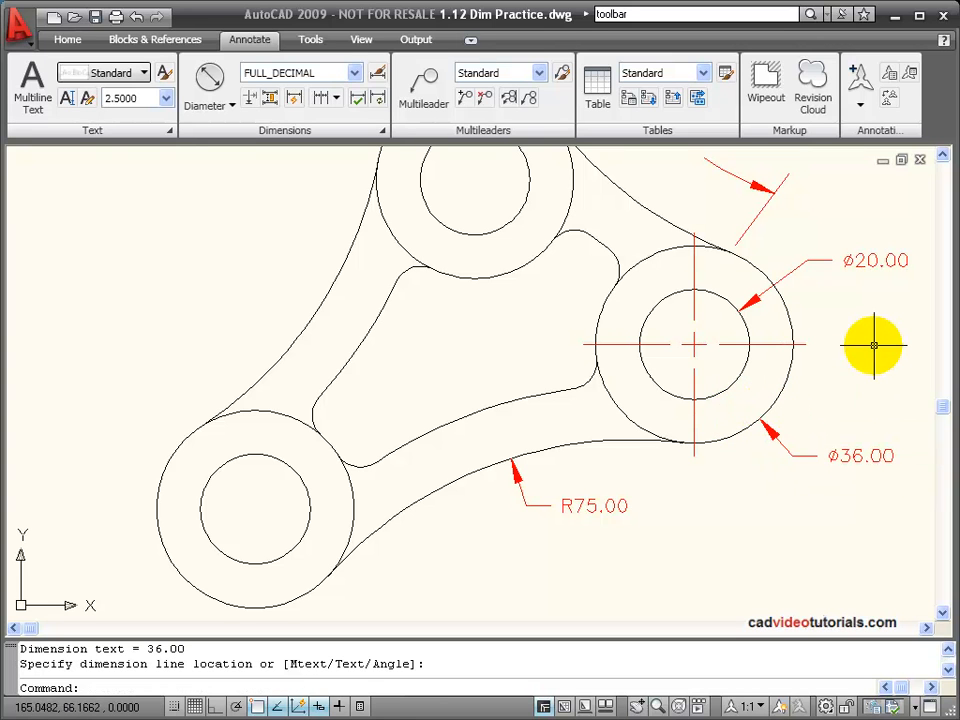
{"action": "mouse_move", "coordinate": [643, 232]}
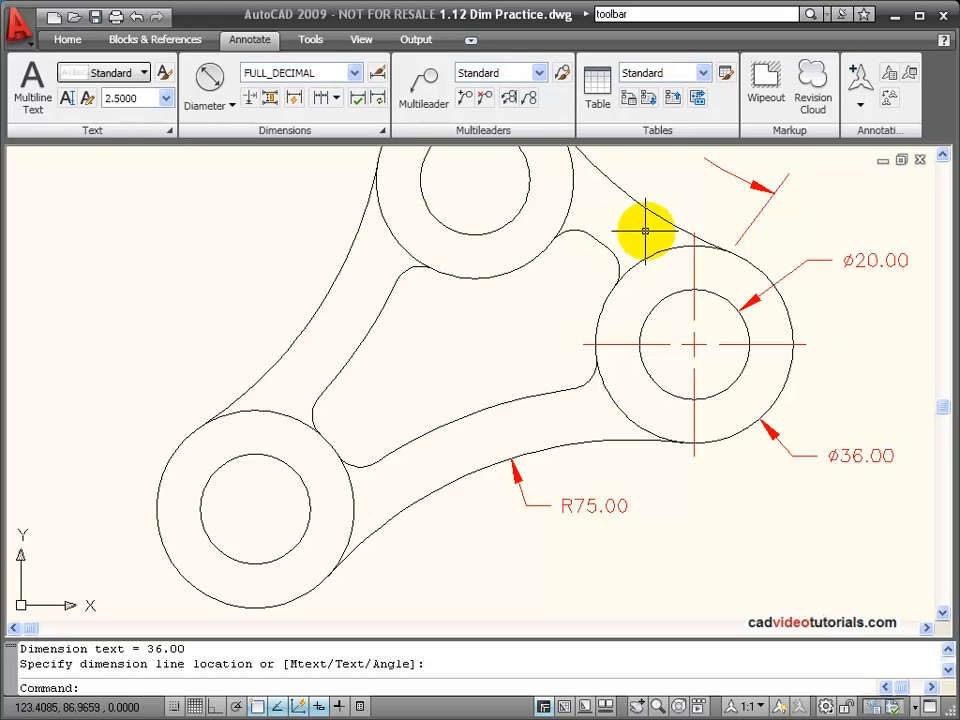
{"action": "mouse_move", "coordinate": [202, 275]}
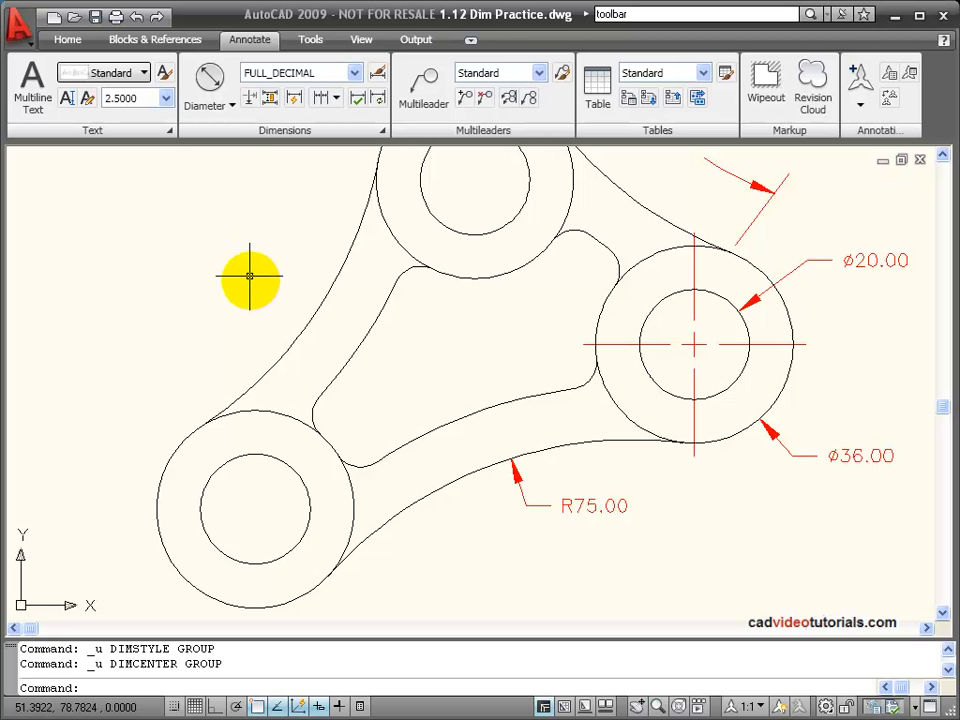
Start a Center Mark from the expanded Dimensions panel for the lower-left circle.
{"action": "left_click", "coordinate": [228, 413]}
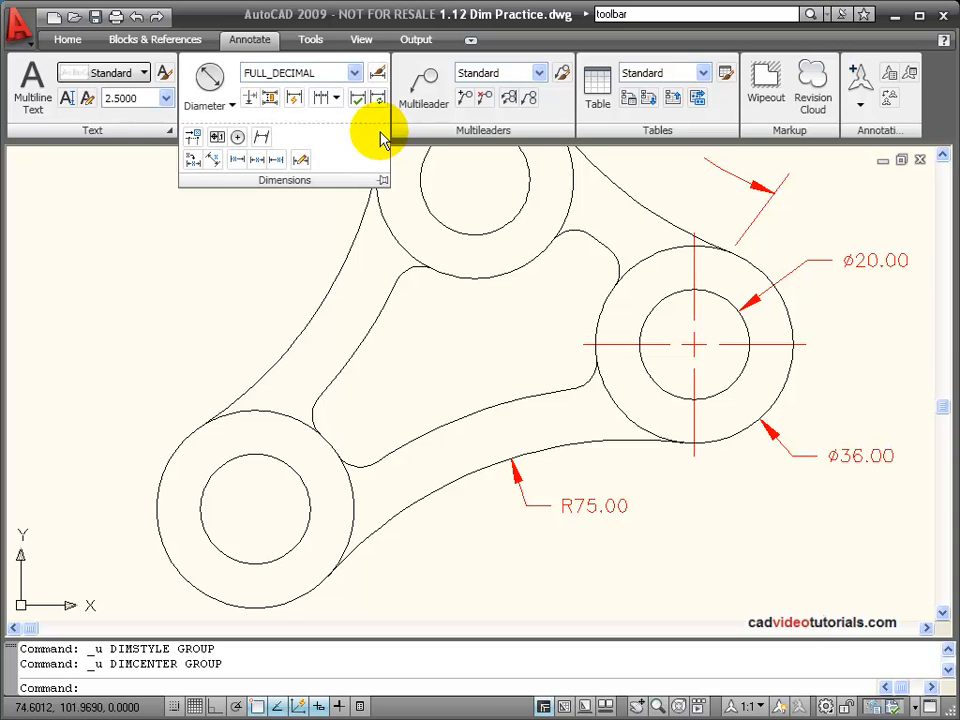
{"action": "mouse_move", "coordinate": [218, 137]}
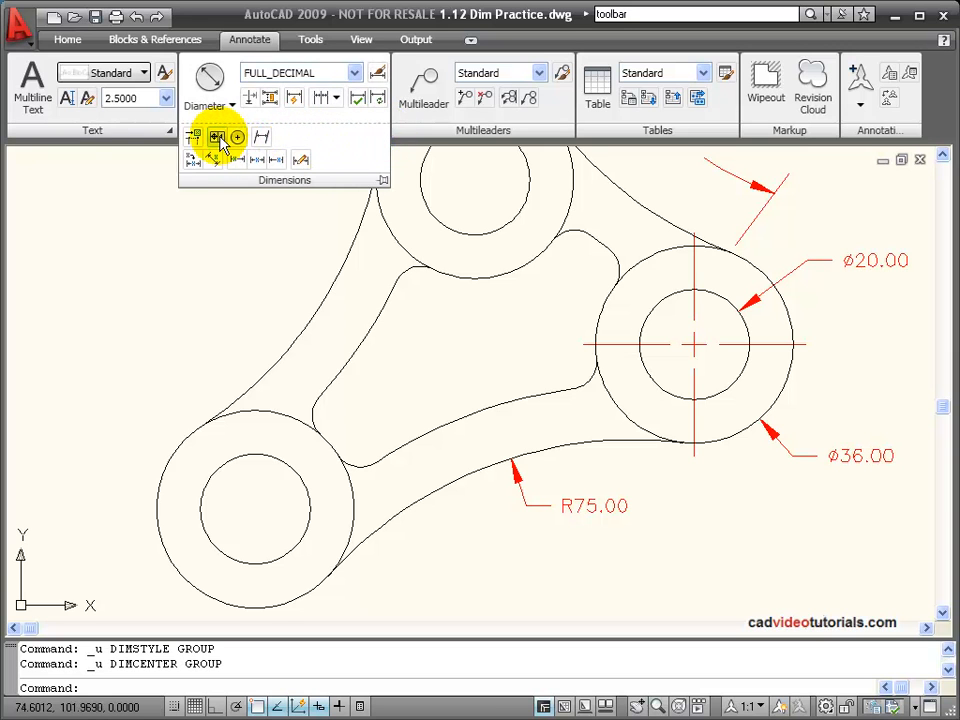
{"action": "left_click", "coordinate": [238, 137]}
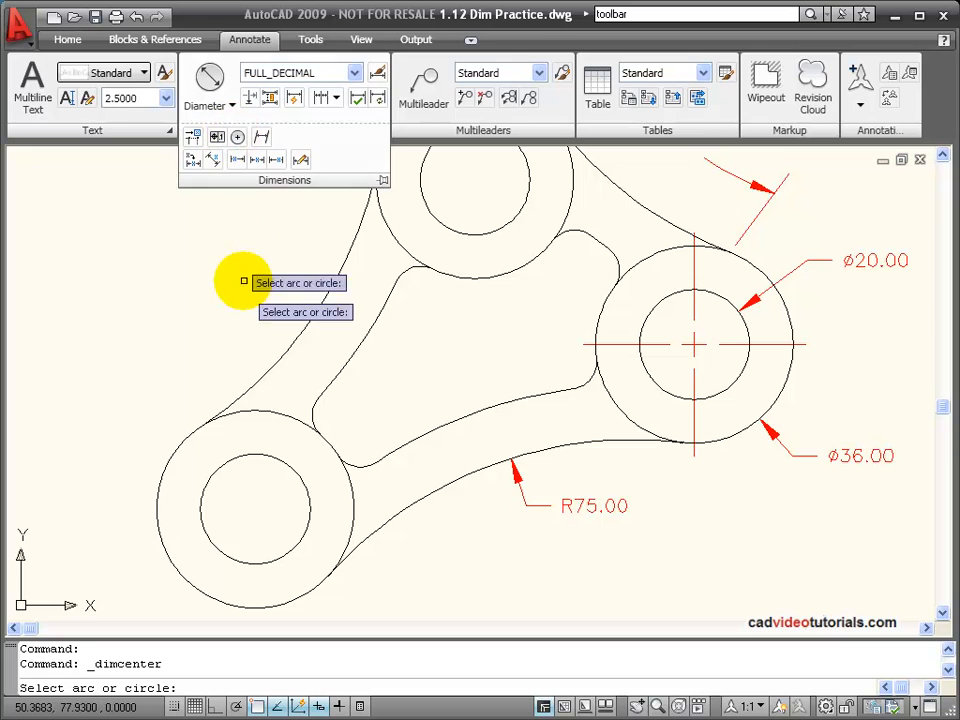
{"action": "mouse_move", "coordinate": [173, 438]}
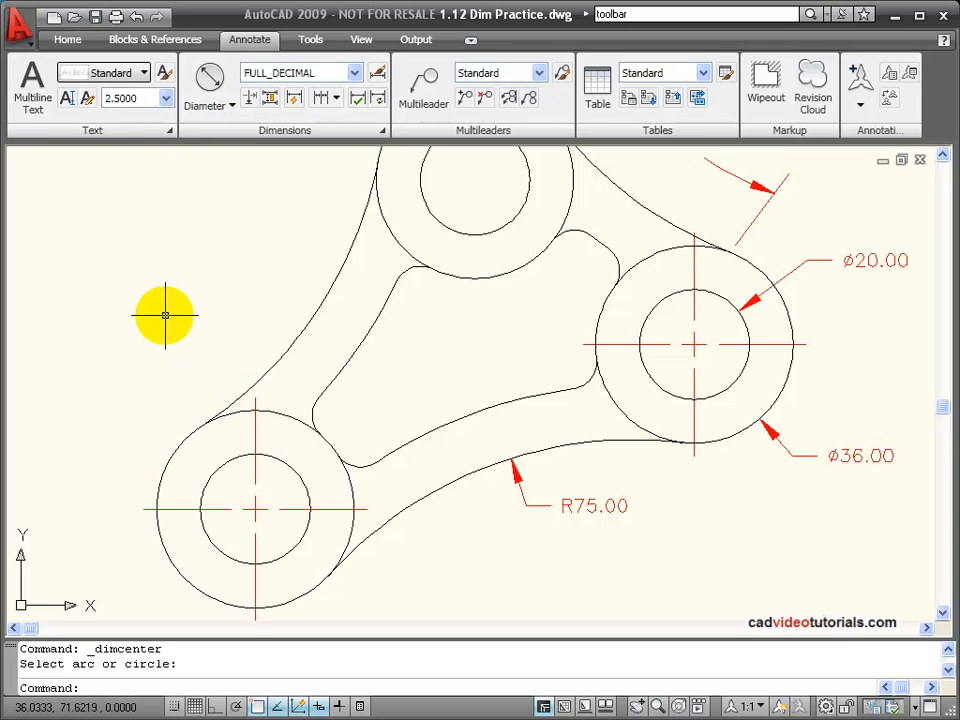
{"action": "mouse_move", "coordinate": [315, 370]}
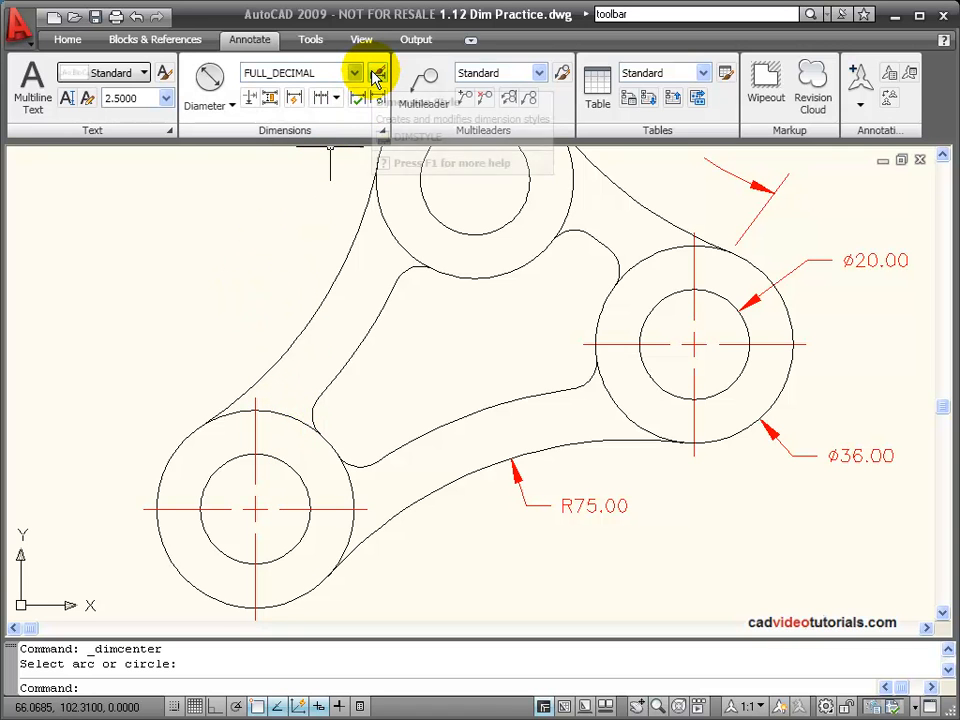
{"action": "left_click", "coordinate": [374, 77]}
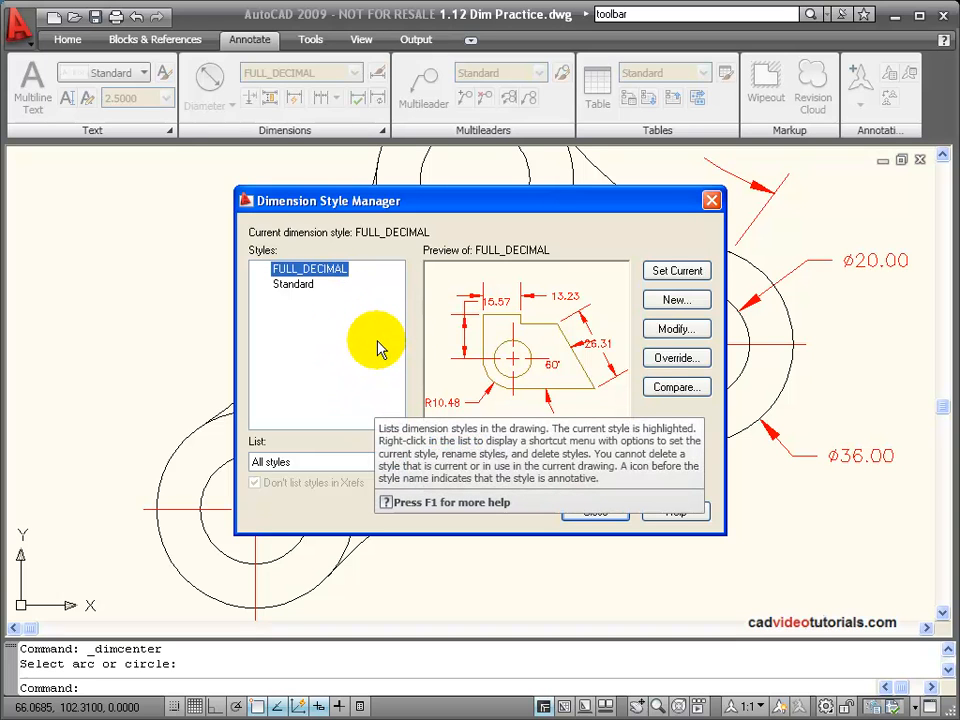
{"action": "mouse_move", "coordinate": [587, 399]}
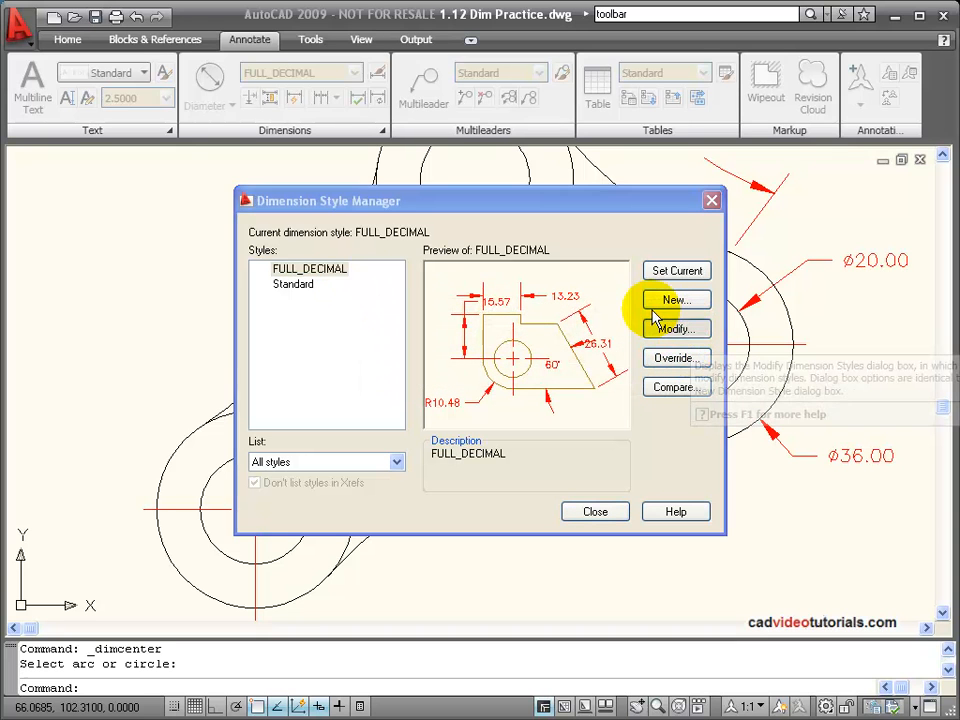
{"action": "left_click", "coordinate": [675, 329]}
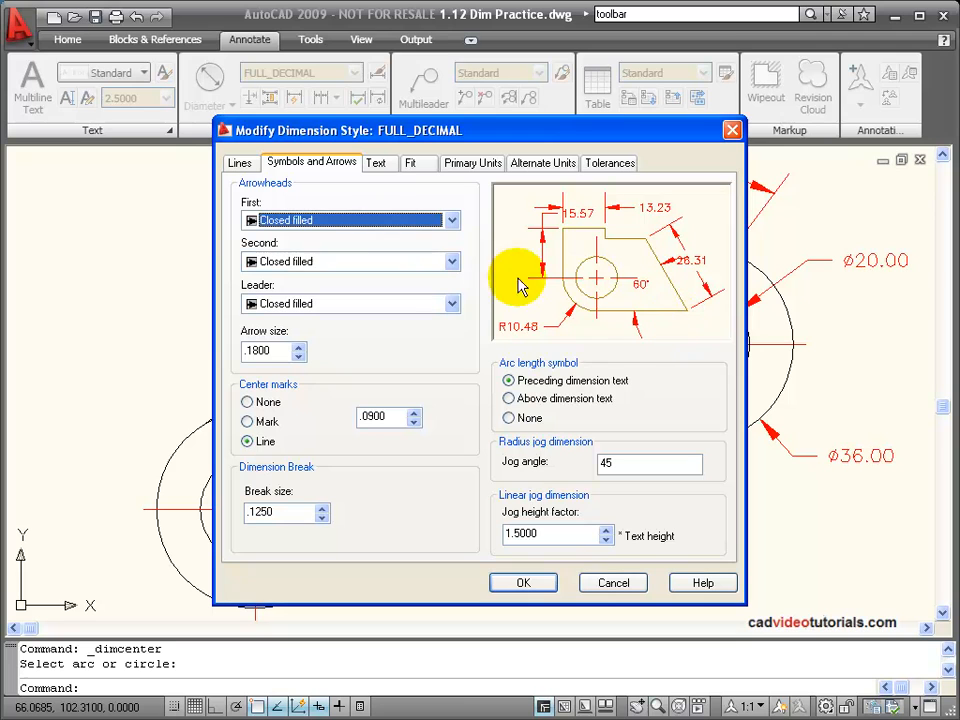
{"action": "mouse_move", "coordinate": [320, 165]}
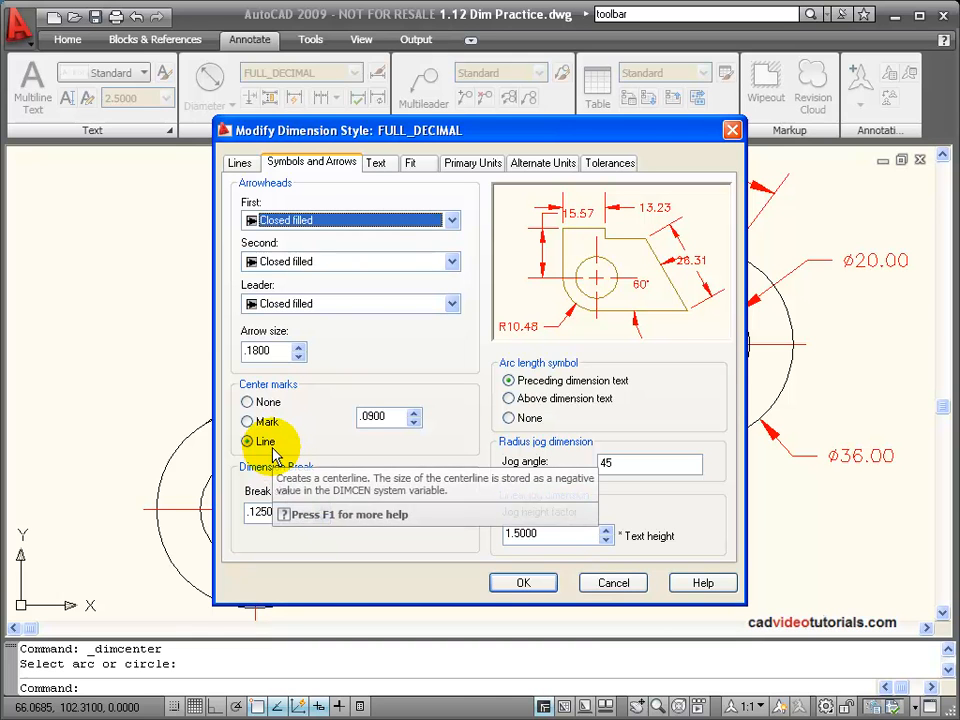
{"action": "left_click", "coordinate": [523, 582]}
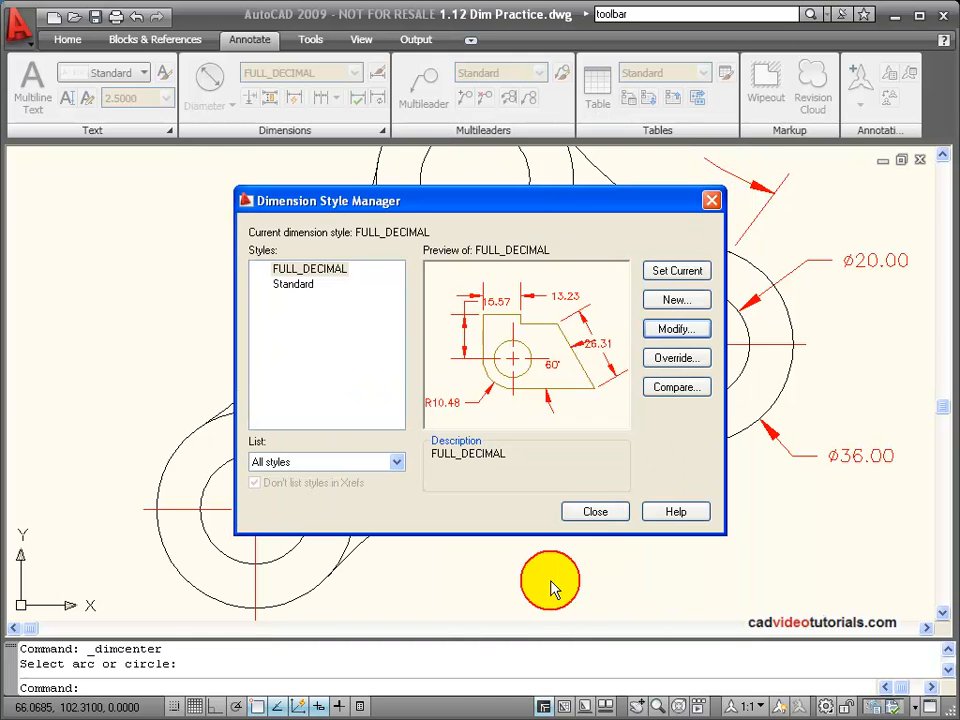
{"action": "left_click", "coordinate": [595, 511]}
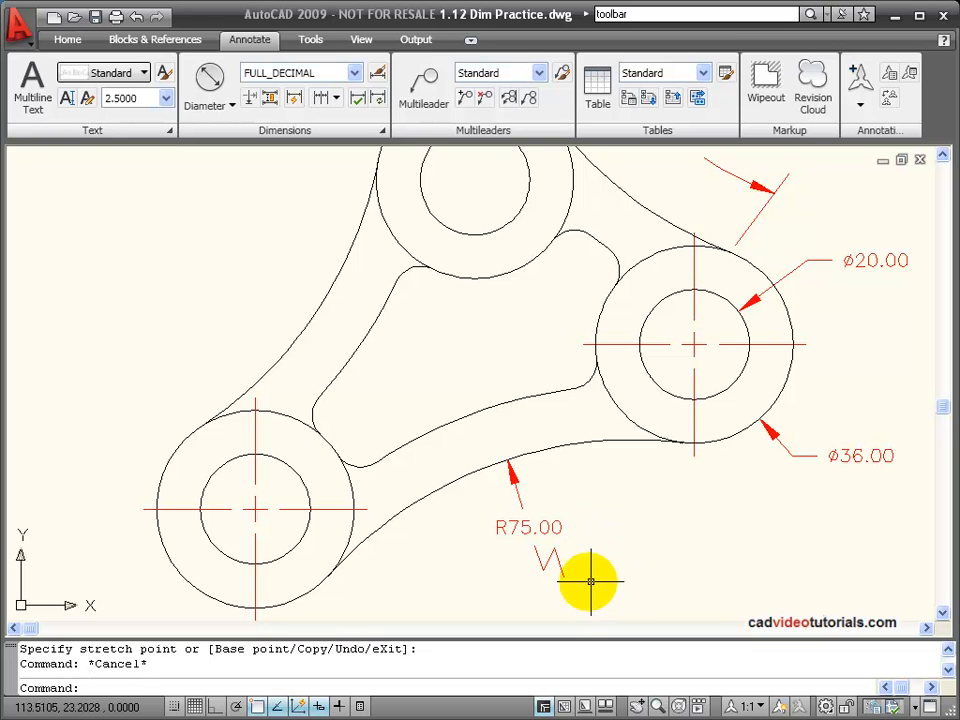
{"action": "mouse_move", "coordinate": [622, 479]}
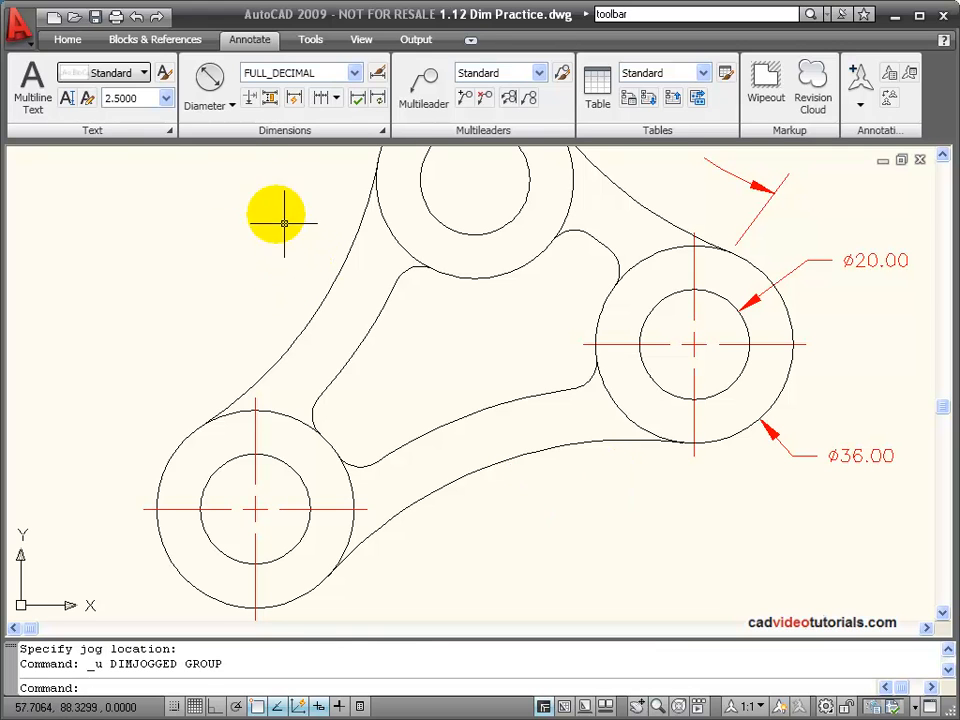
Draw a jogged R75.00 dimension on the lower arc with its override center below the part.
{"action": "left_click", "coordinate": [22, 22]}
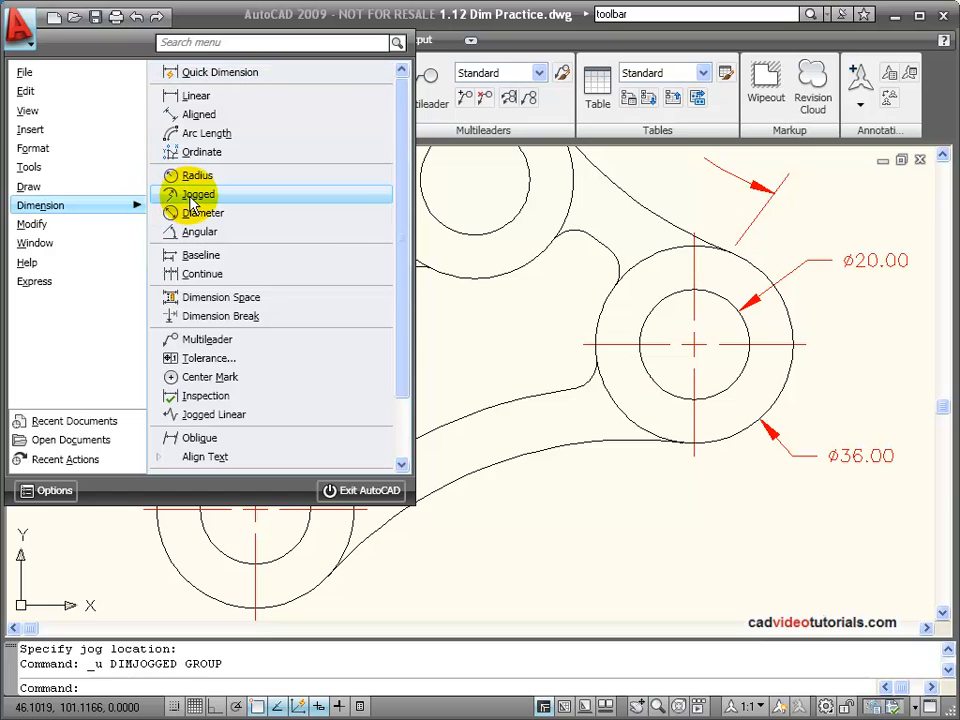
{"action": "left_click", "coordinate": [198, 194]}
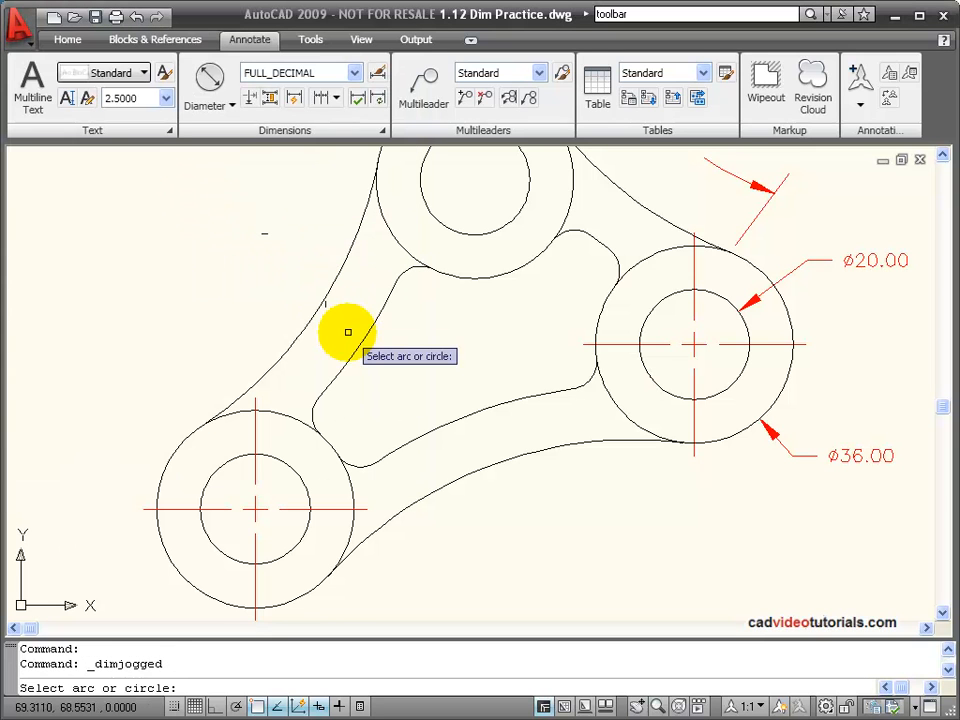
{"action": "mouse_move", "coordinate": [555, 488]}
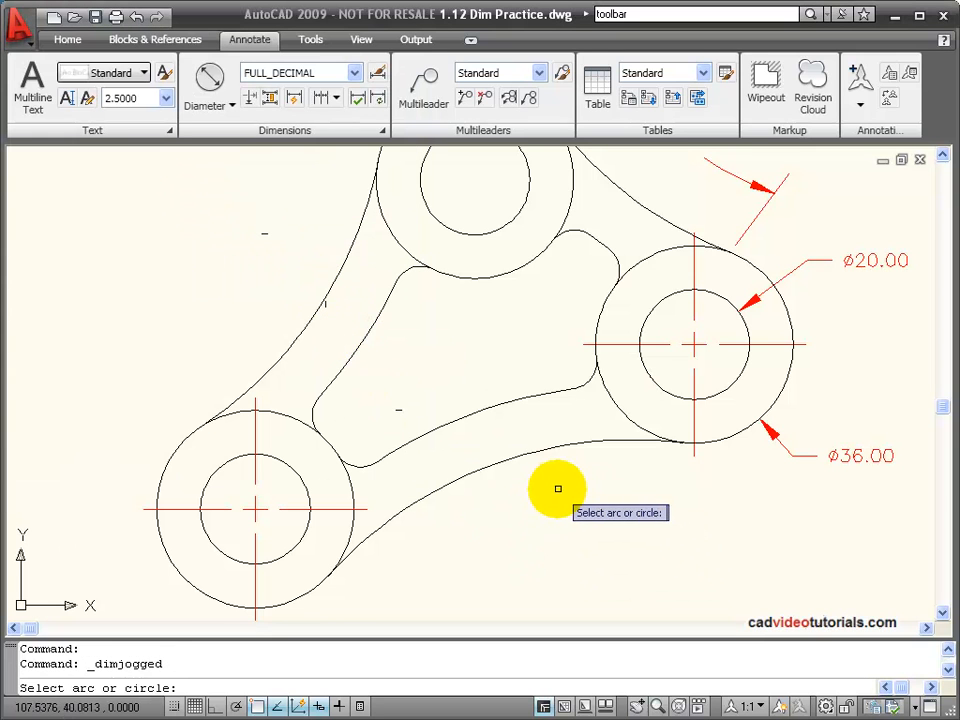
{"action": "mouse_move", "coordinate": [508, 459]}
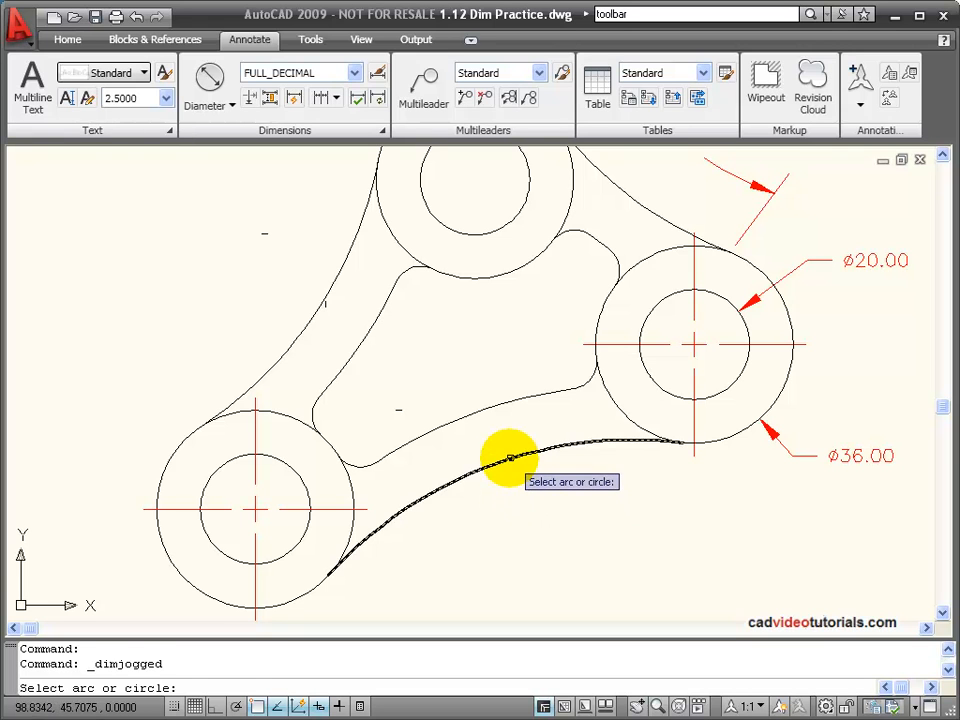
{"action": "left_click", "coordinate": [508, 458]}
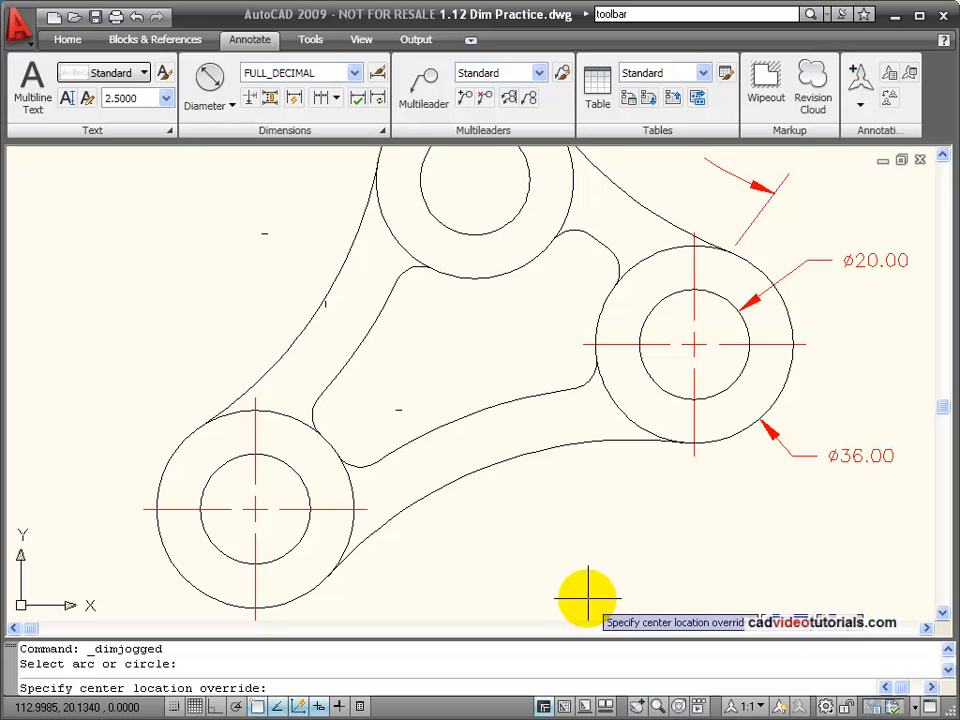
{"action": "mouse_move", "coordinate": [560, 615]}
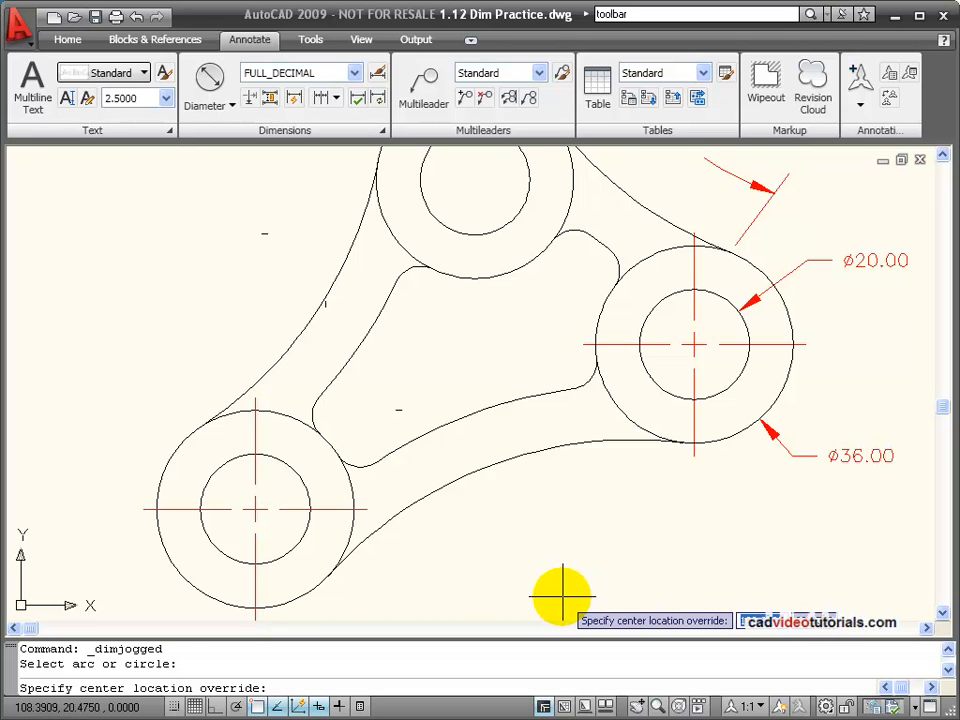
{"action": "left_click", "coordinate": [560, 593]}
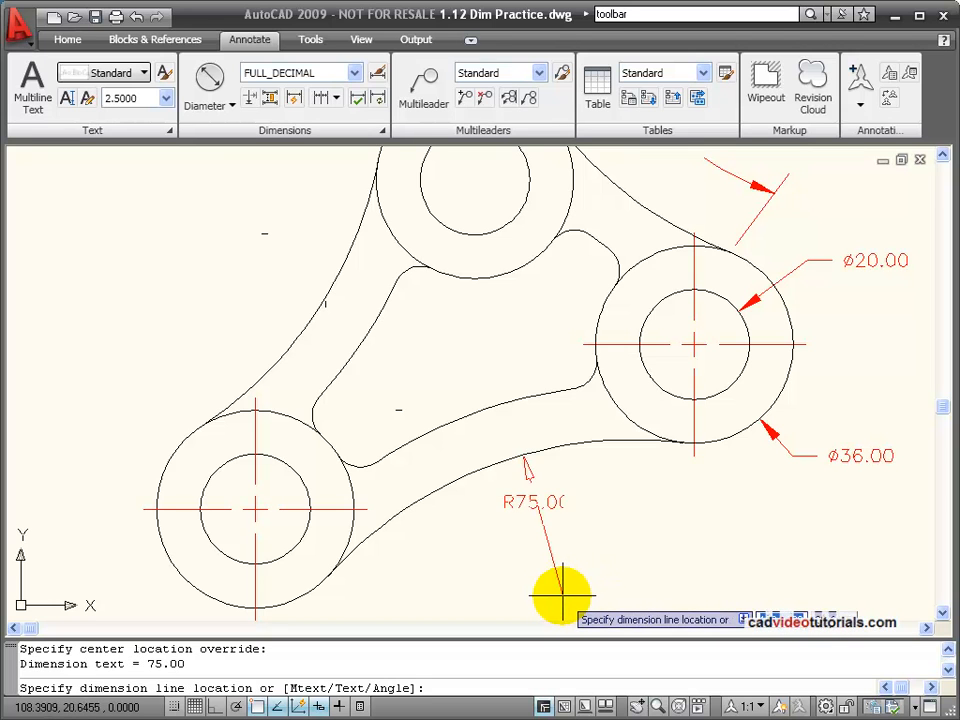